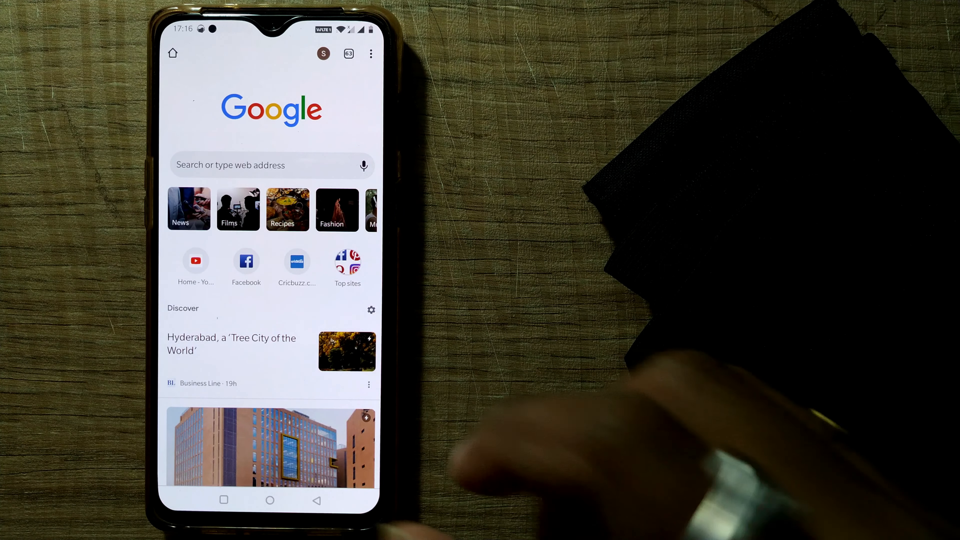
Leave Chrome for the home screen and launch WhatsApp to its chats list.
{"action": "left_click", "coordinate": [269, 499]}
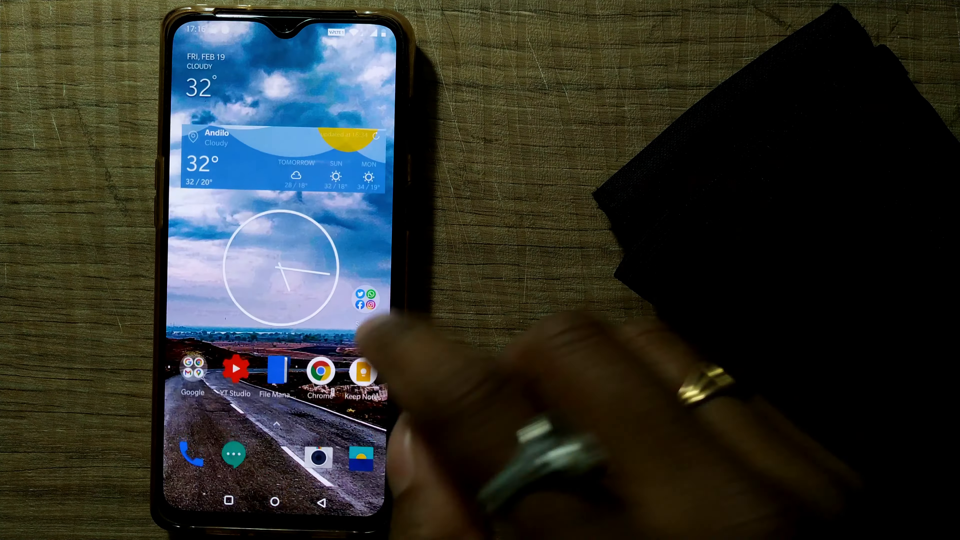
{"action": "left_click", "coordinate": [365, 300]}
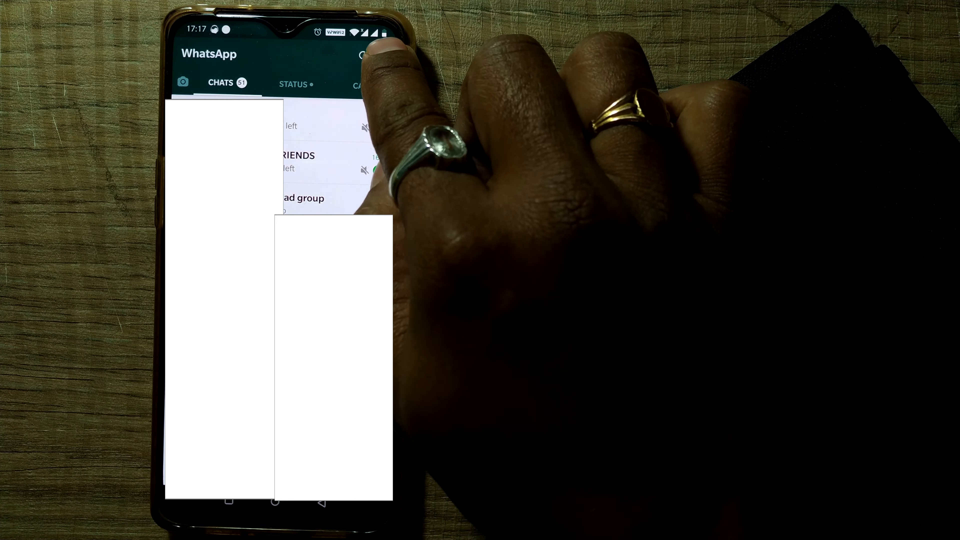
Reach the Privacy page through the three-dot menu, Settings and Account.
{"action": "left_click", "coordinate": [365, 53]}
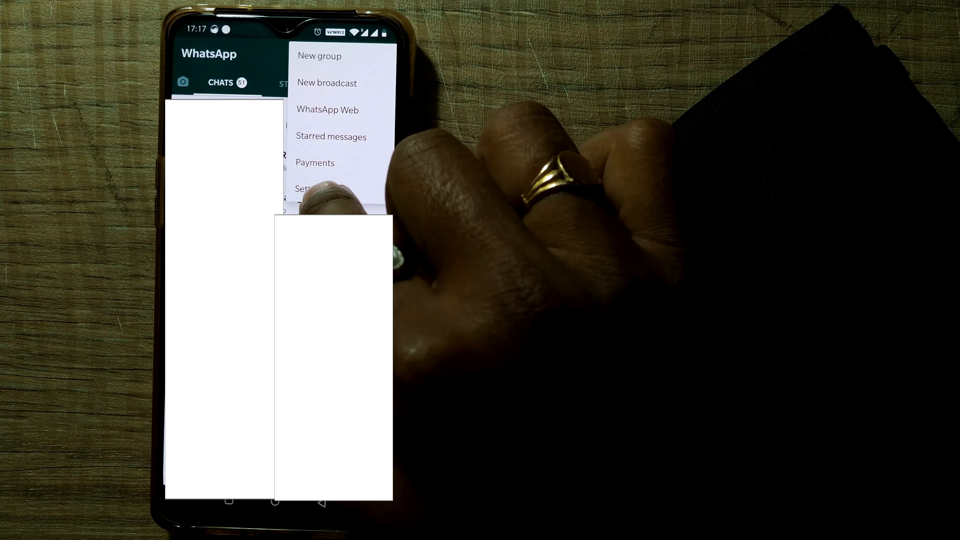
{"action": "left_click", "coordinate": [306, 188]}
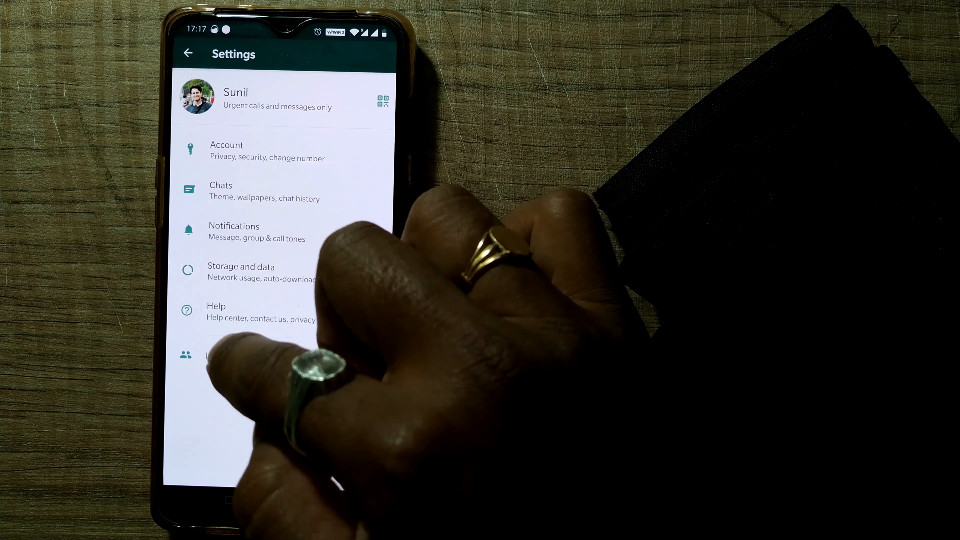
{"action": "mouse_move", "coordinate": [336, 245]}
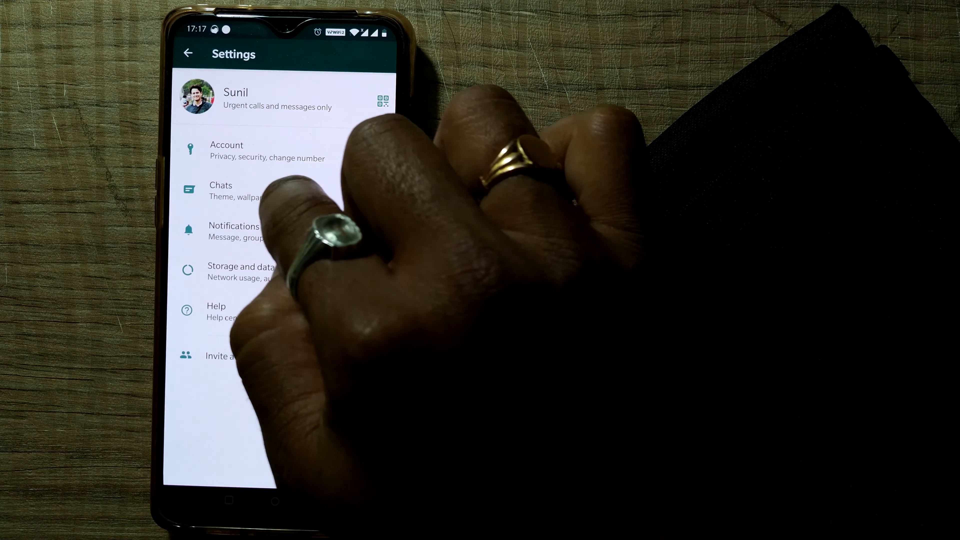
{"action": "left_click", "coordinate": [245, 150]}
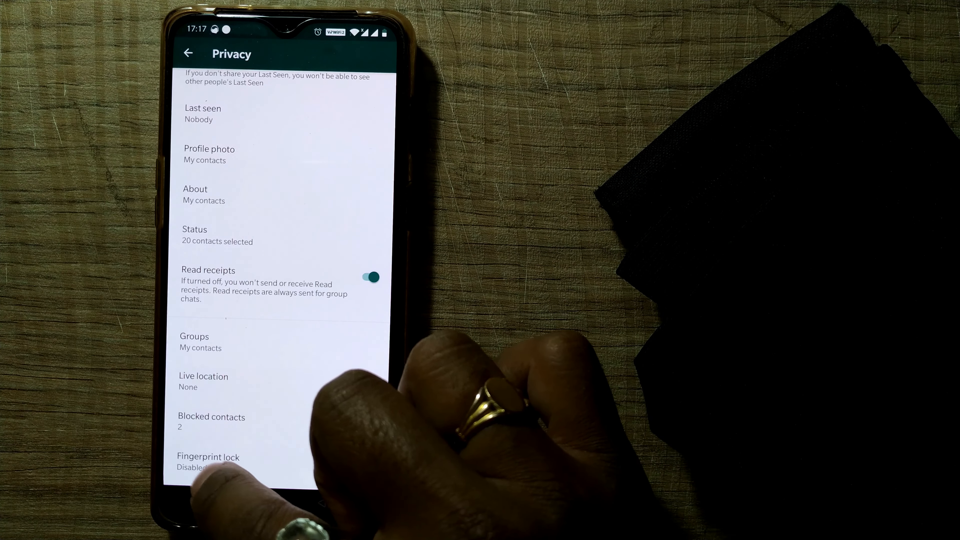
Switch on Unlock with fingerprint, confirmed by fingerprint, with automatic locking after 1 minute.
{"action": "left_click", "coordinate": [207, 461]}
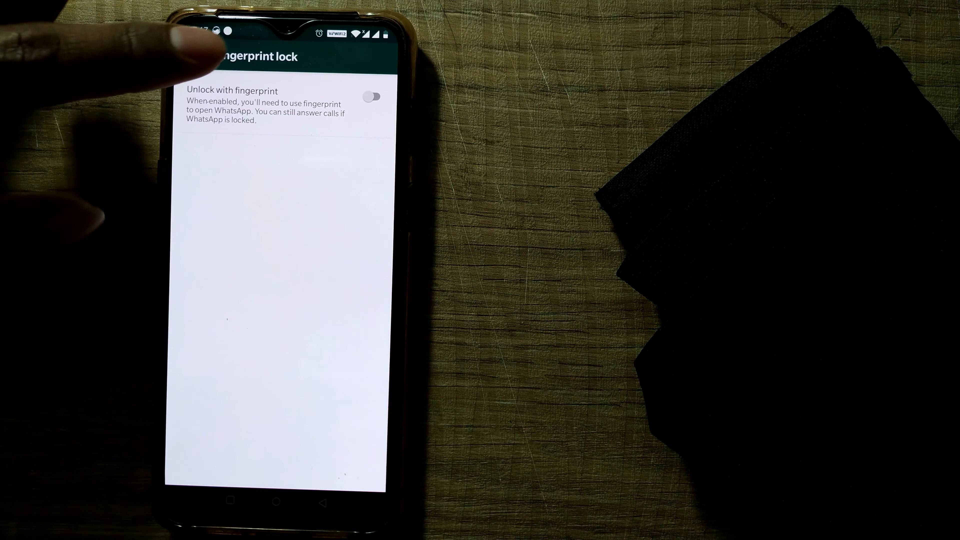
{"action": "left_click", "coordinate": [371, 96]}
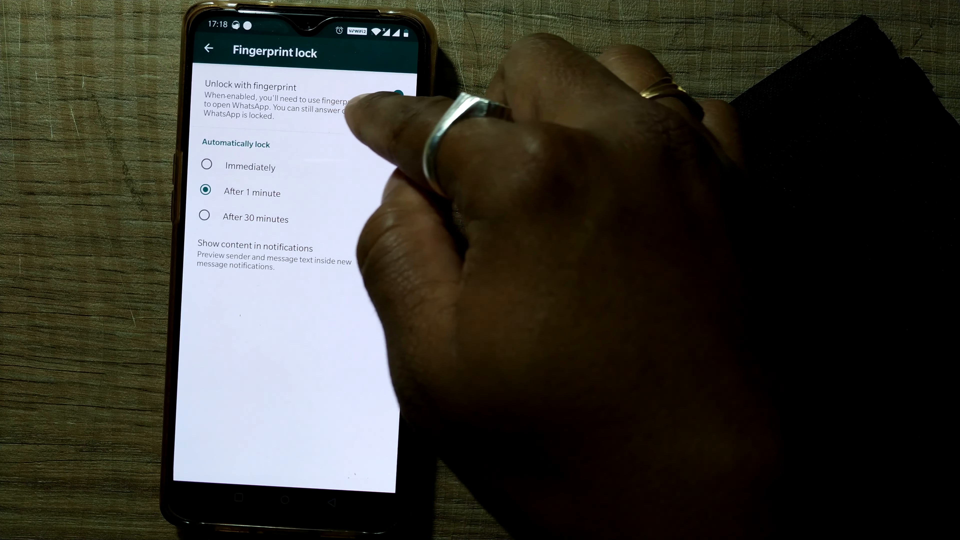
{"action": "left_click", "coordinate": [393, 95]}
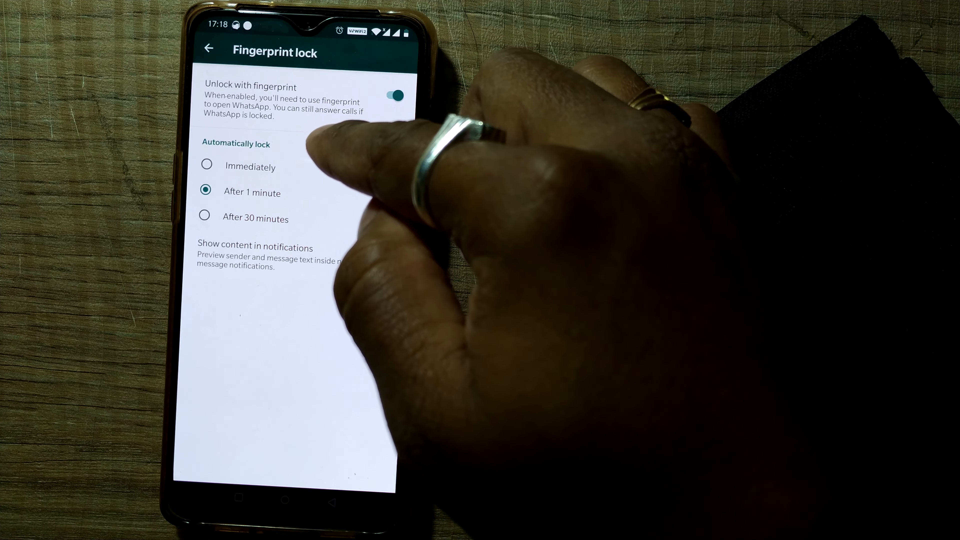
{"action": "mouse_move", "coordinate": [306, 245]}
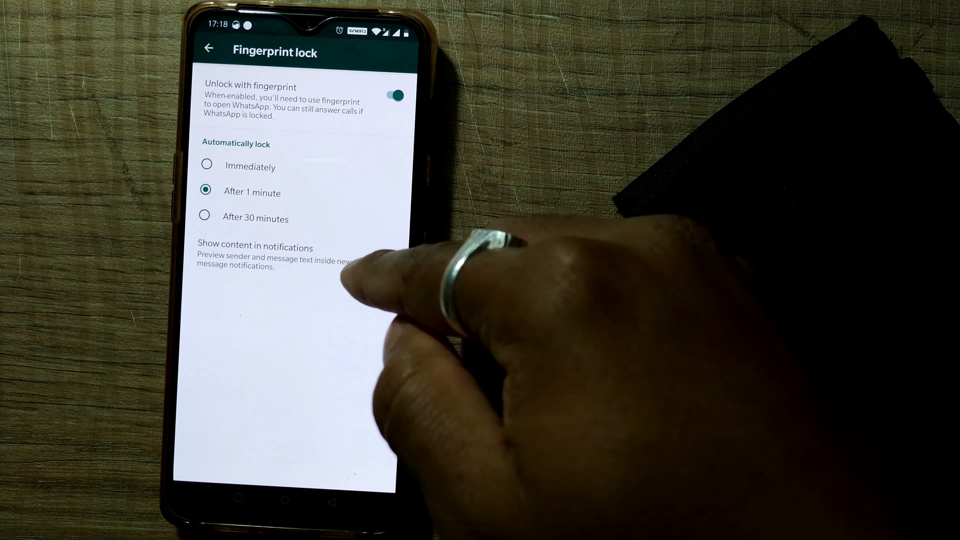
Return from Fingerprint lock through Privacy to the Account settings page.
{"action": "left_click", "coordinate": [386, 256]}
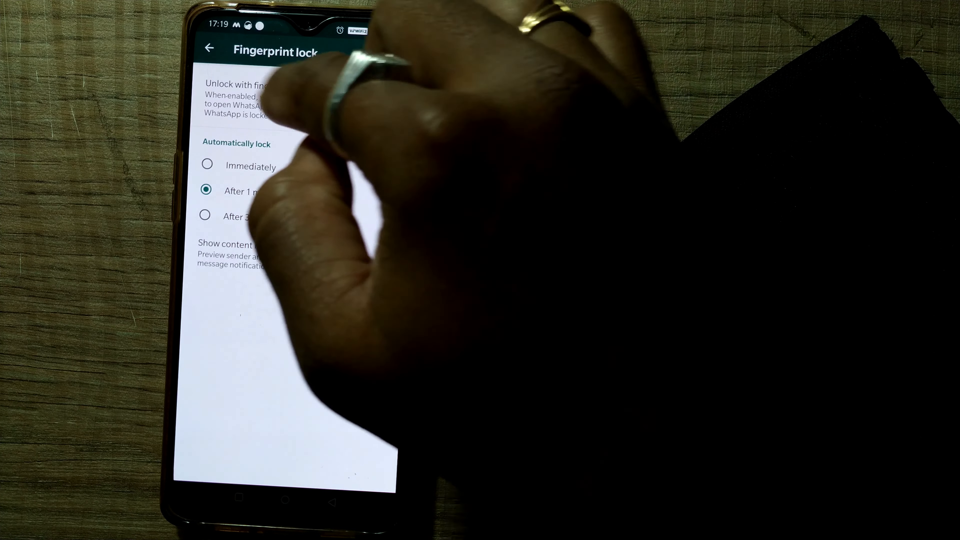
{"action": "left_click", "coordinate": [209, 48]}
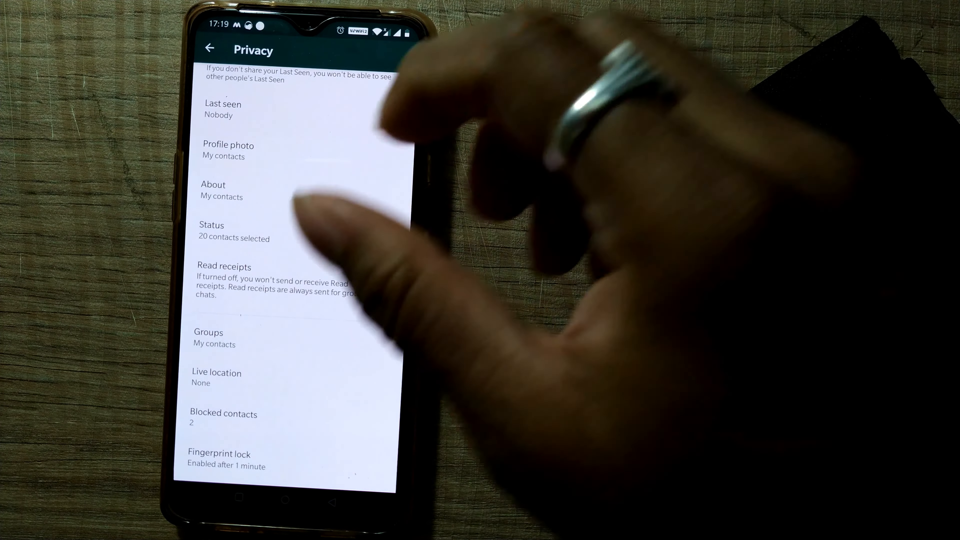
{"action": "left_click", "coordinate": [210, 48]}
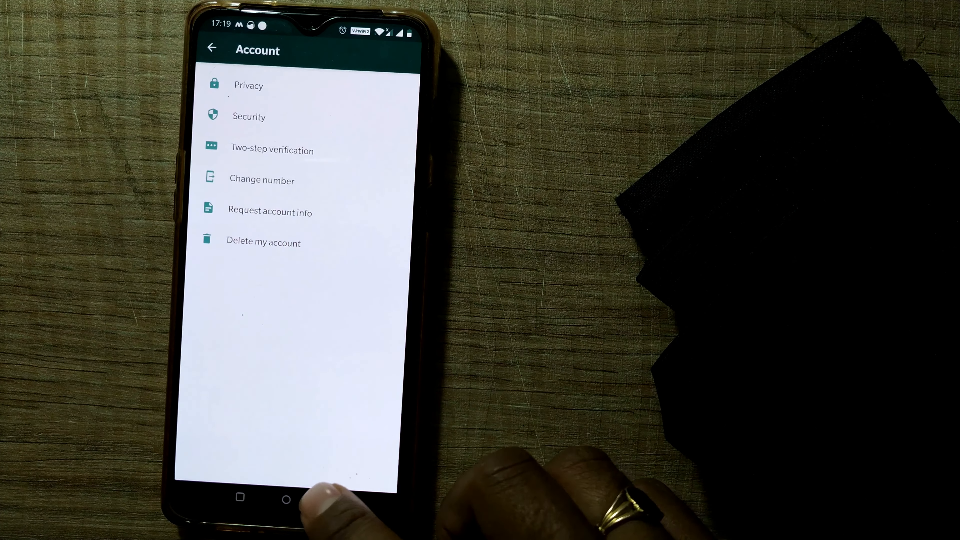
Exit to the home screen and reopen WhatsApp, which shows chats without asking for a fingerprint.
{"action": "left_click", "coordinate": [284, 497]}
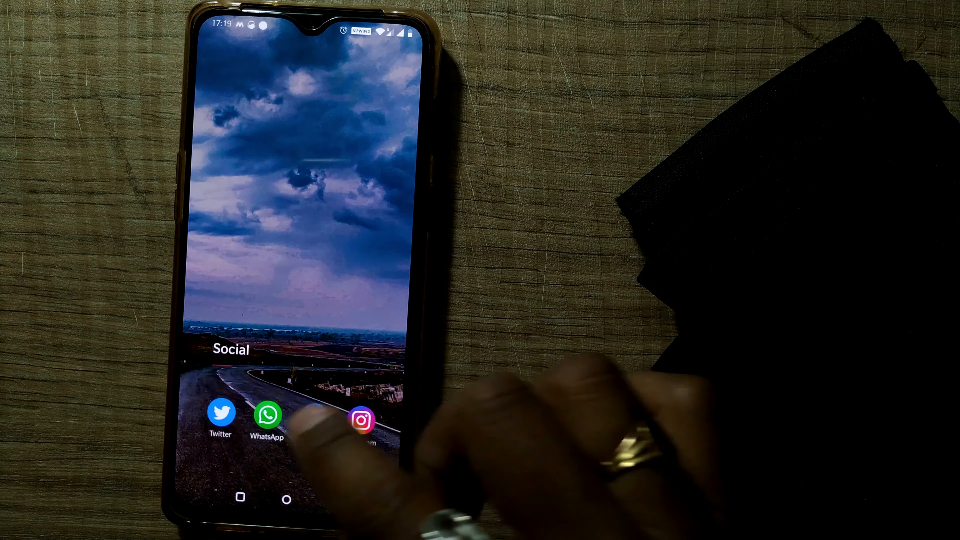
{"action": "left_click", "coordinate": [267, 414]}
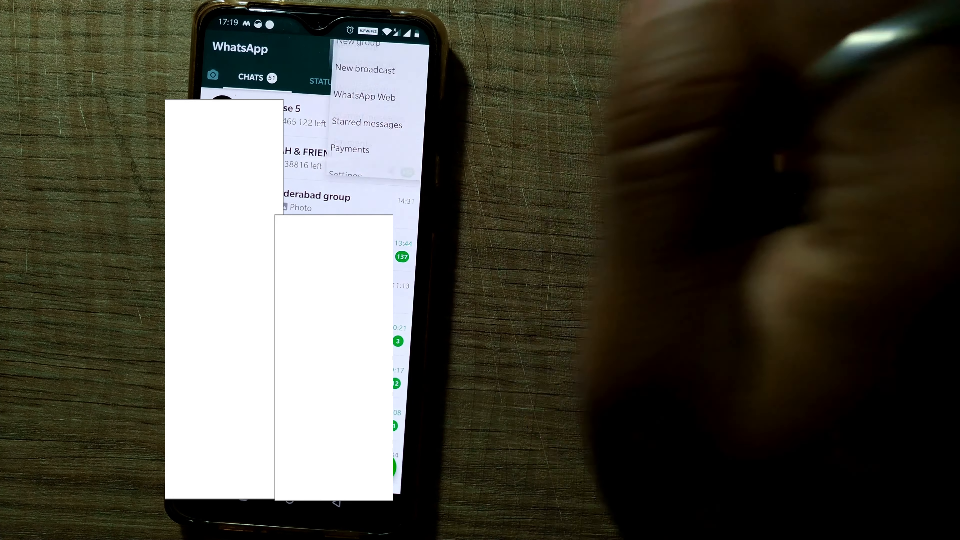
Set automatic locking to Immediately, then reopen WhatsApp to the 'WhatsApp Locked' fingerprint screen.
{"action": "left_click", "coordinate": [345, 175]}
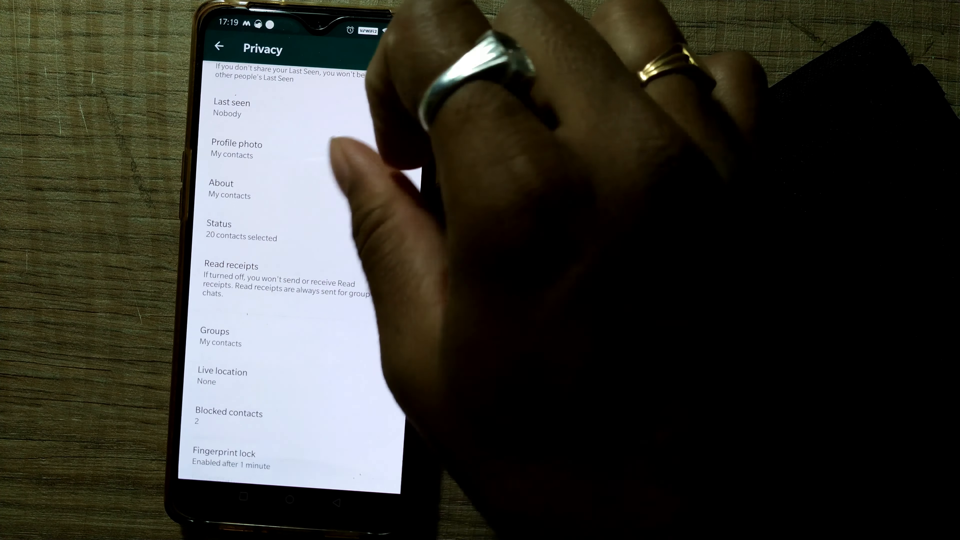
{"action": "left_click", "coordinate": [231, 459]}
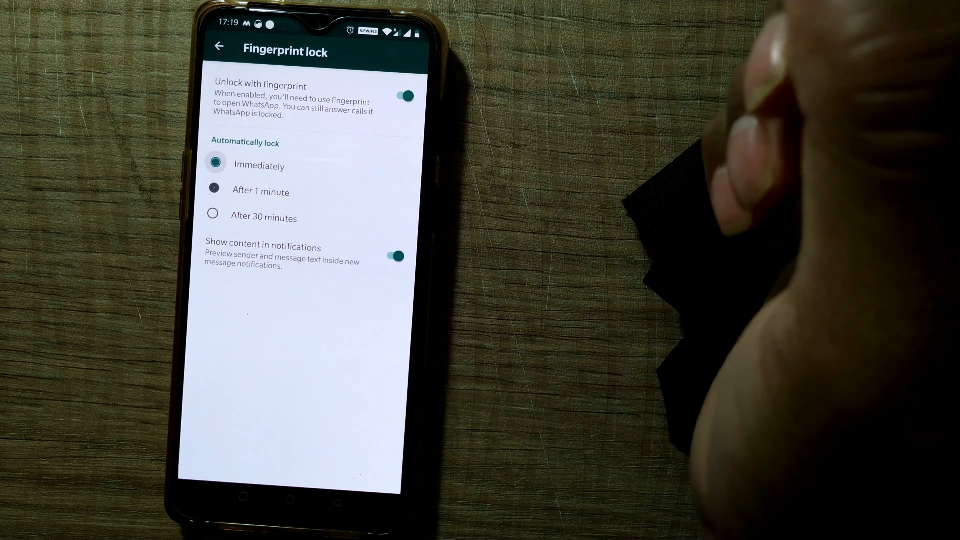
{"action": "left_click", "coordinate": [218, 46]}
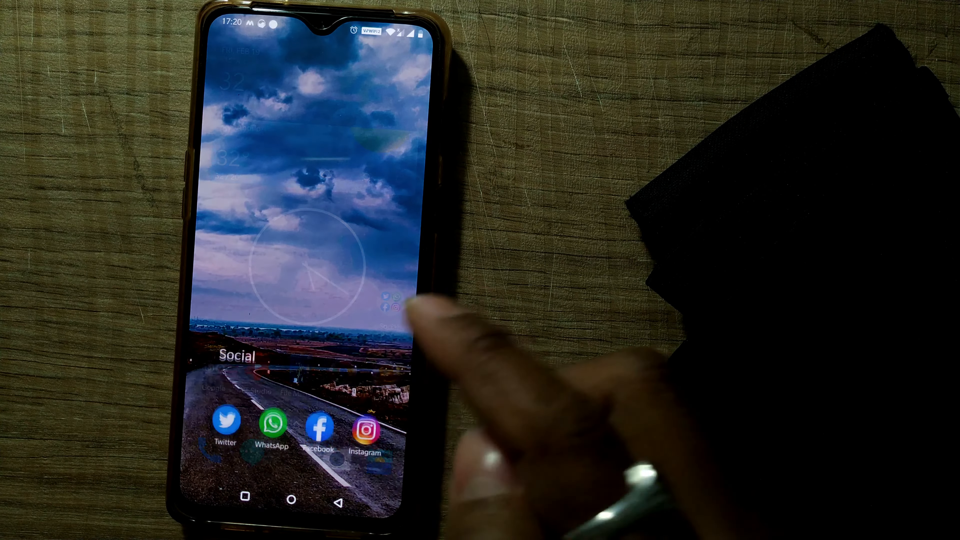
{"action": "left_click", "coordinate": [272, 423]}
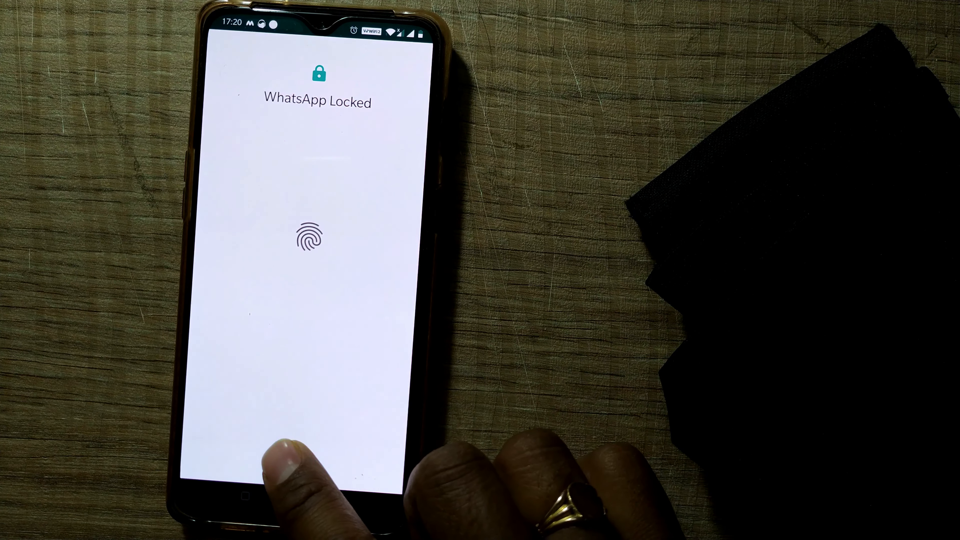